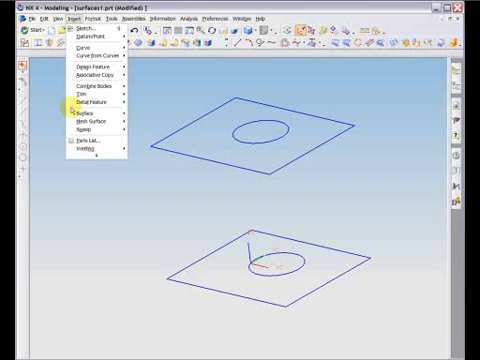
pyautogui.moveTo(82, 138)
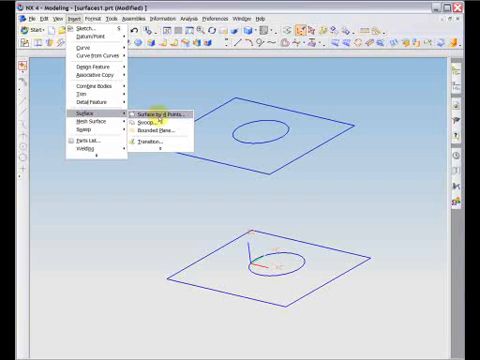
pyautogui.moveTo(176, 112)
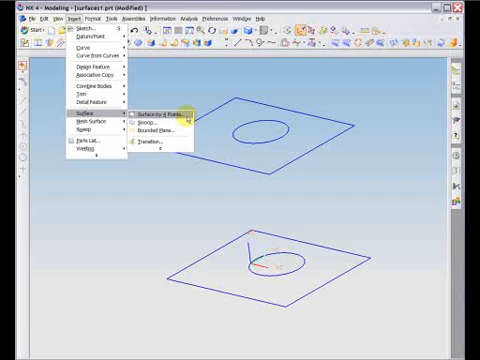
# Step: Begin a Ruled surface feature to join the upper and lower square profiles
pyautogui.click(162, 100)
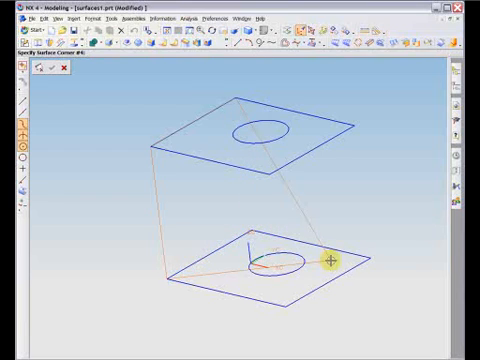
pyautogui.click(330, 264)
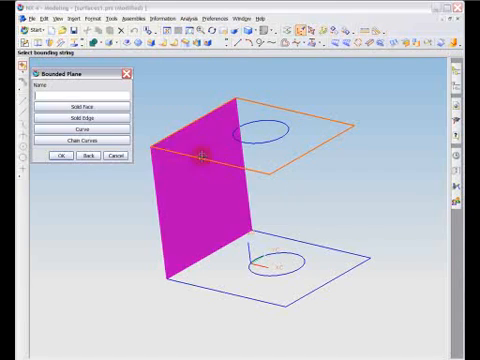
# Step: Add an alignment point on matching square corners so the section edges connect
pyautogui.click(72, 128)
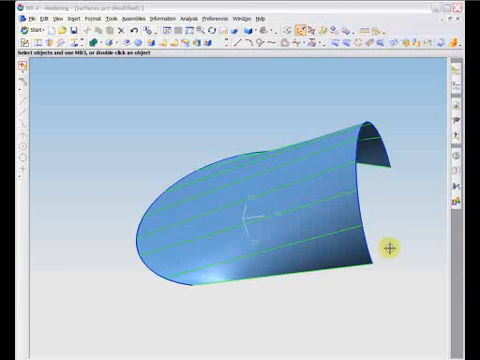
pyautogui.moveTo(382, 200)
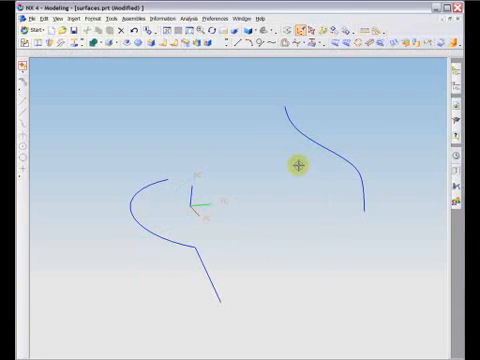
pyautogui.moveTo(158, 118)
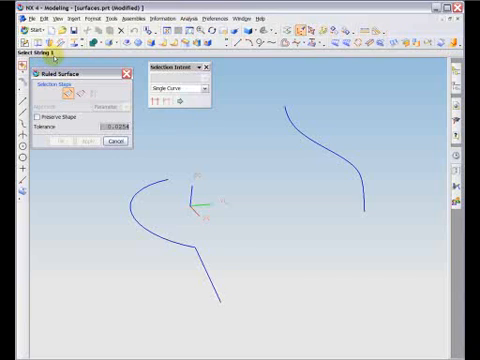
pyautogui.moveTo(56, 96)
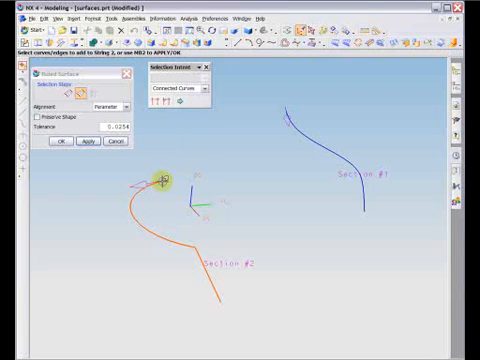
pyautogui.moveTo(196, 288)
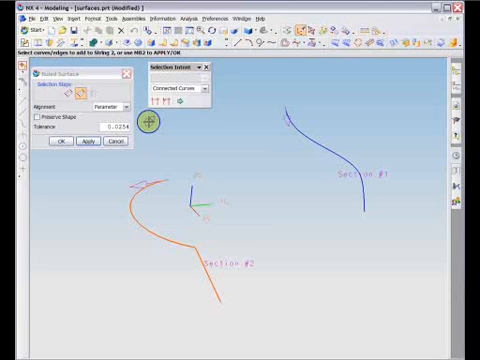
pyautogui.moveTo(172, 146)
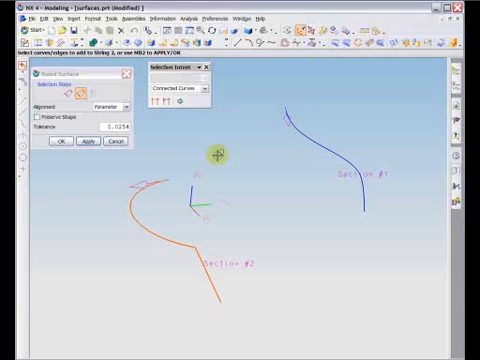
pyautogui.moveTo(148, 218)
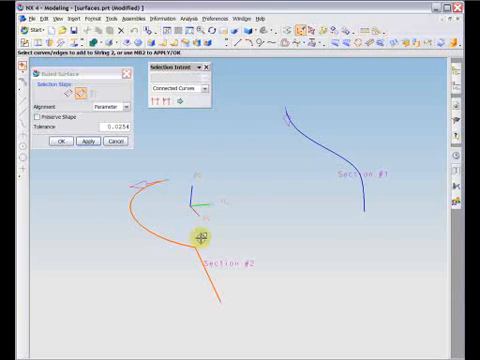
pyautogui.moveTo(236, 248)
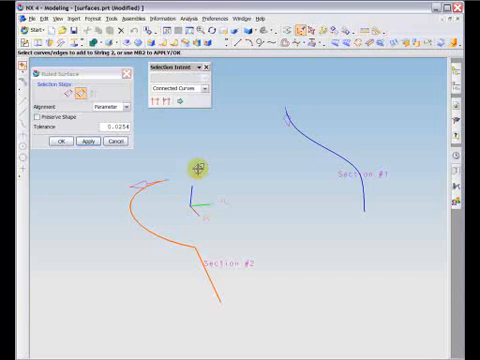
pyautogui.moveTo(236, 152)
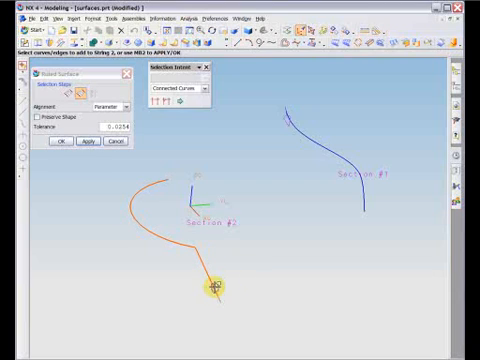
# Step: Use the orange curve as section string 1 and accept the ruled surface to the blue curve
pyautogui.click(212, 284)
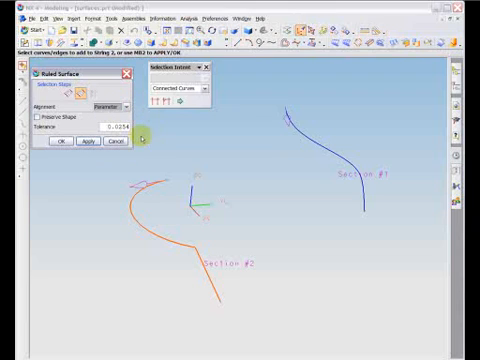
pyautogui.click(80, 144)
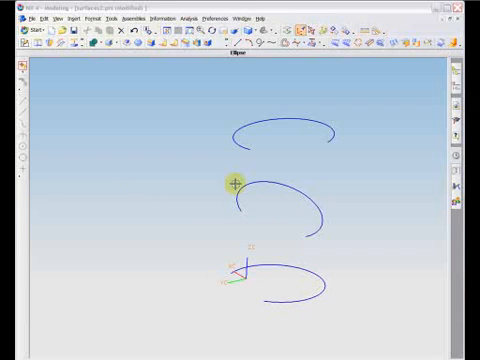
pyautogui.moveTo(218, 168)
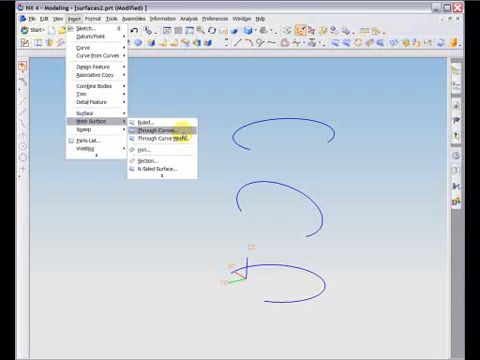
# Step: Begin a Through Curves surface taking the bottom arc as Section 1
pyautogui.click(160, 128)
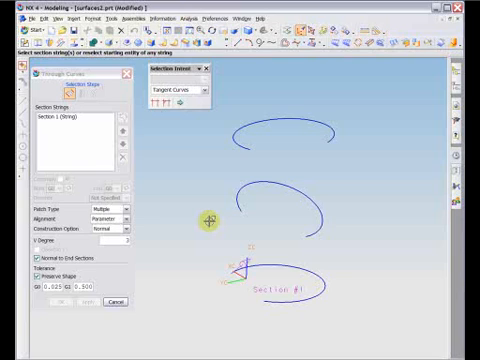
pyautogui.moveTo(208, 216)
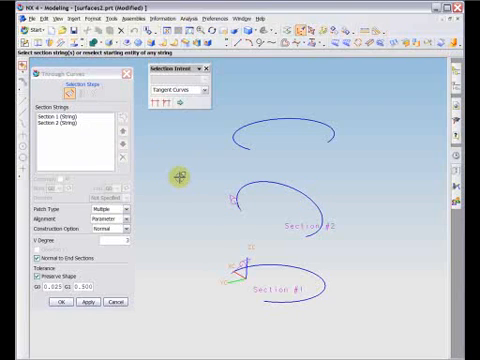
# Step: Add the top arc as Section 3, choose the alignment method and finish the surface
pyautogui.click(152, 182)
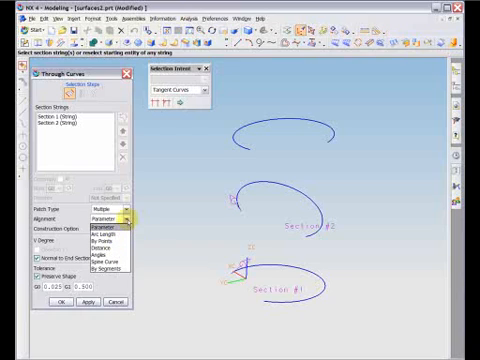
pyautogui.click(96, 216)
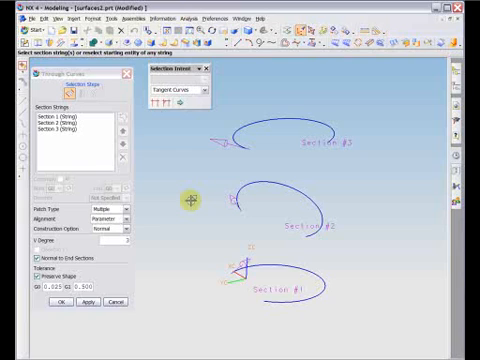
pyautogui.moveTo(188, 200)
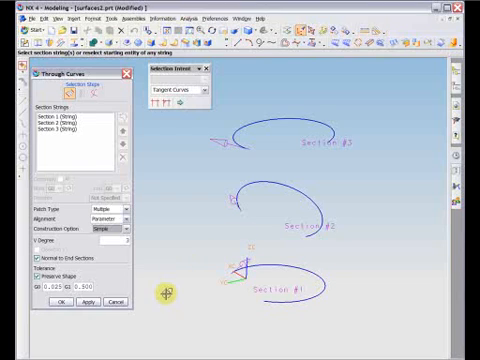
pyautogui.click(84, 300)
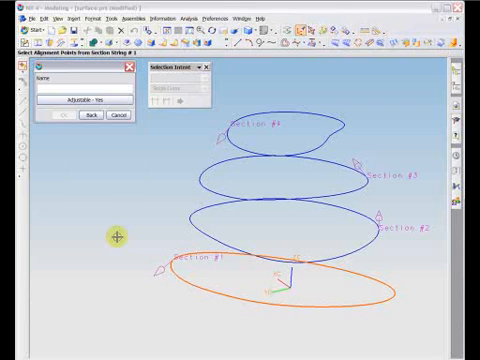
pyautogui.moveTo(172, 270)
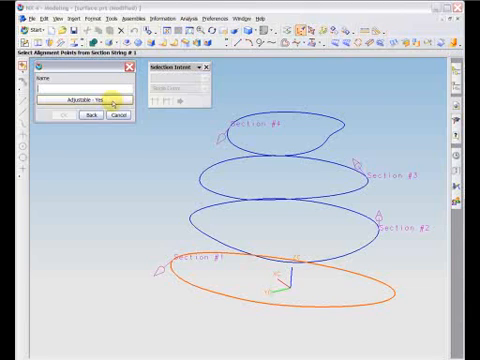
# Step: Place the first By Points alignment point on the orange bottom ellipse
pyautogui.click(166, 262)
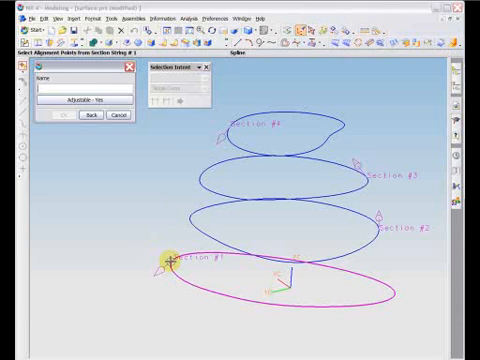